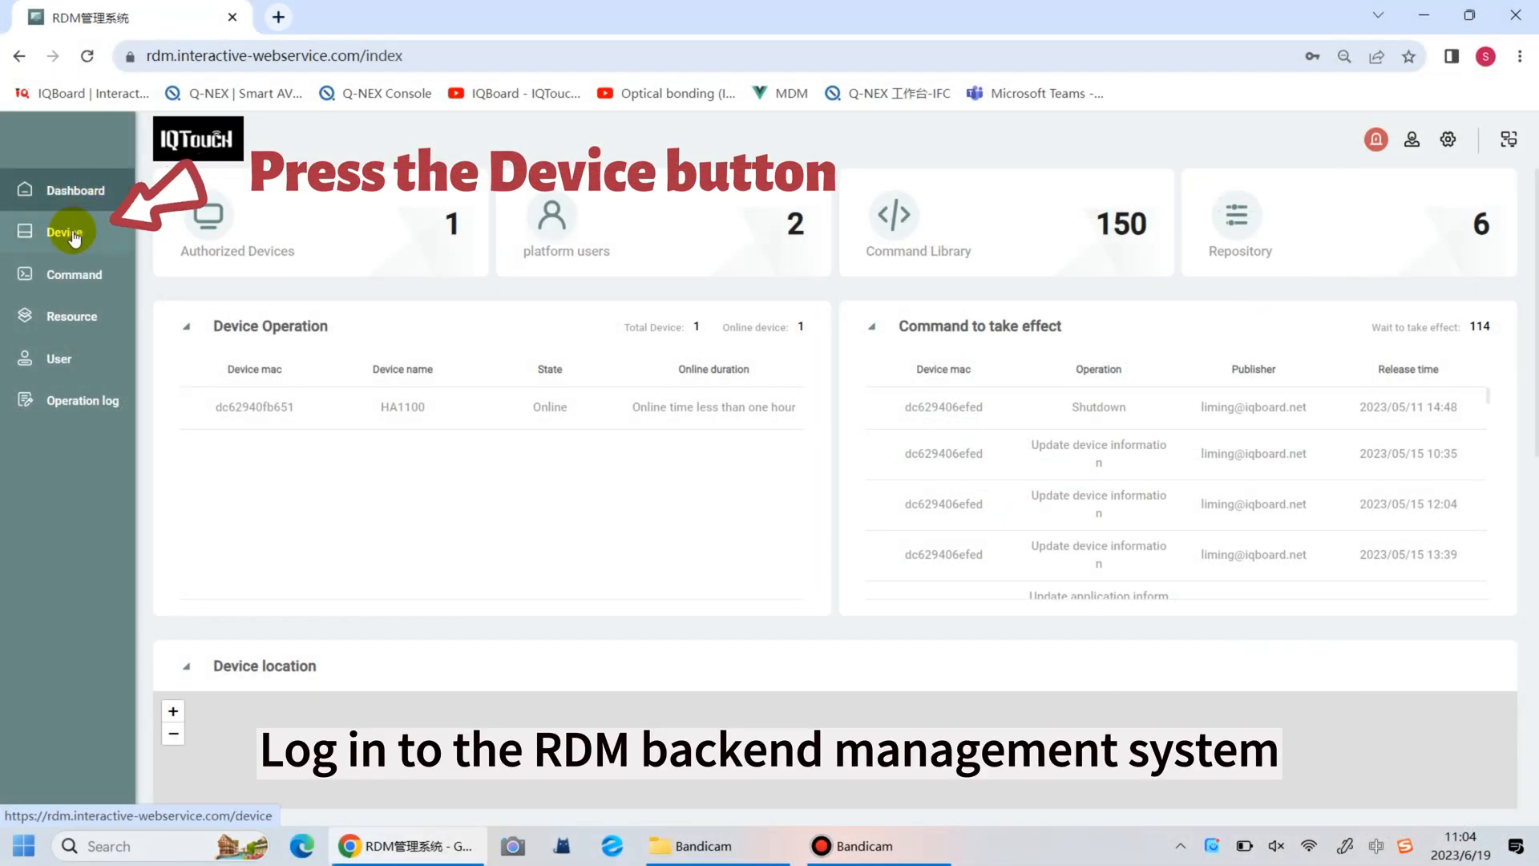
Go to the Device list and bring up device HA1100's detail page.
{"action": "left_click", "coordinate": [64, 232]}
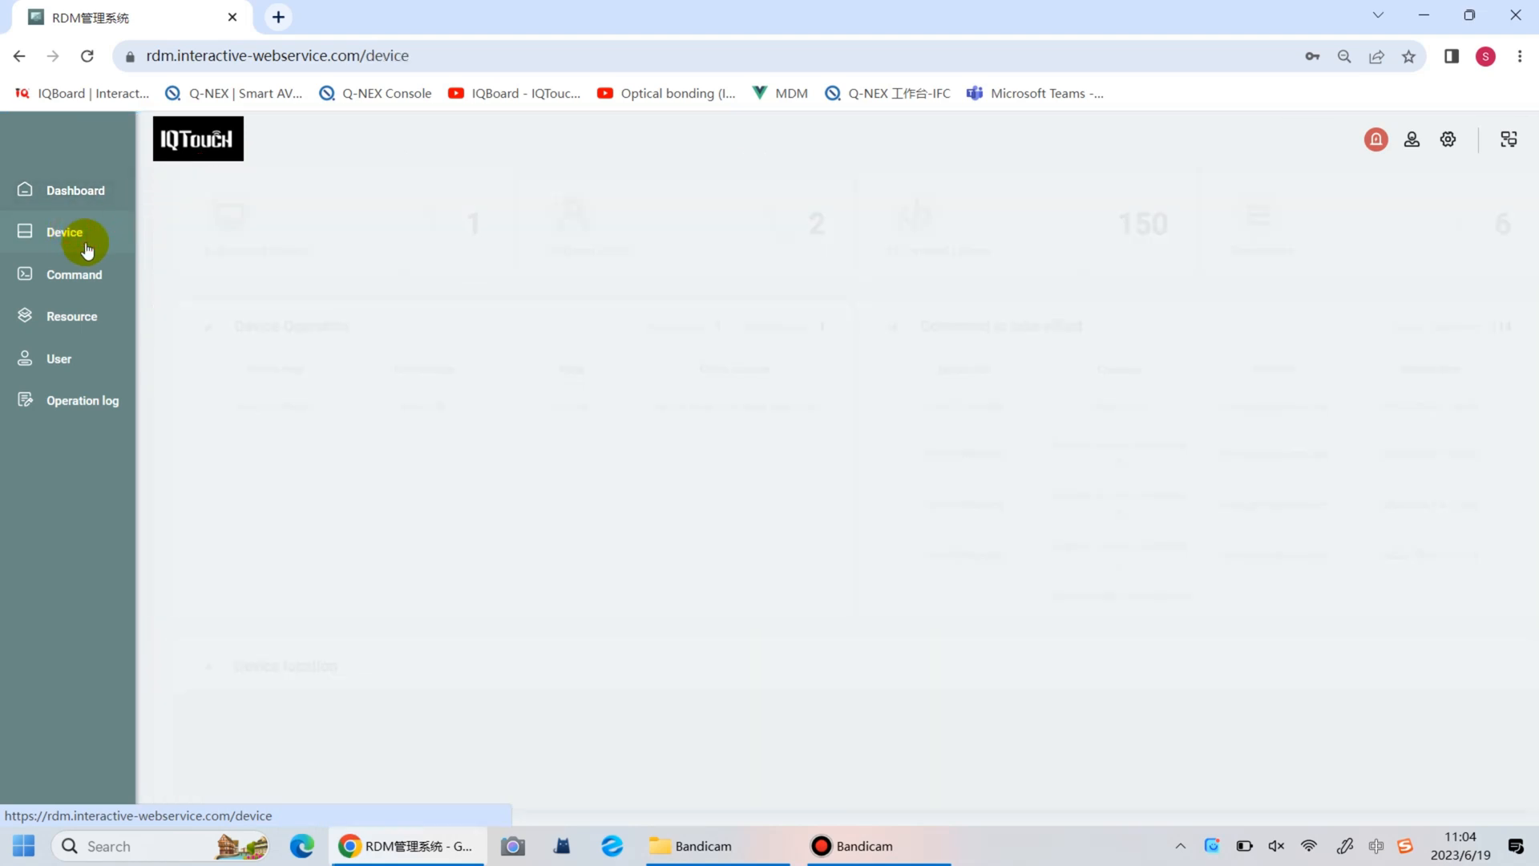
{"action": "left_click", "coordinate": [64, 233]}
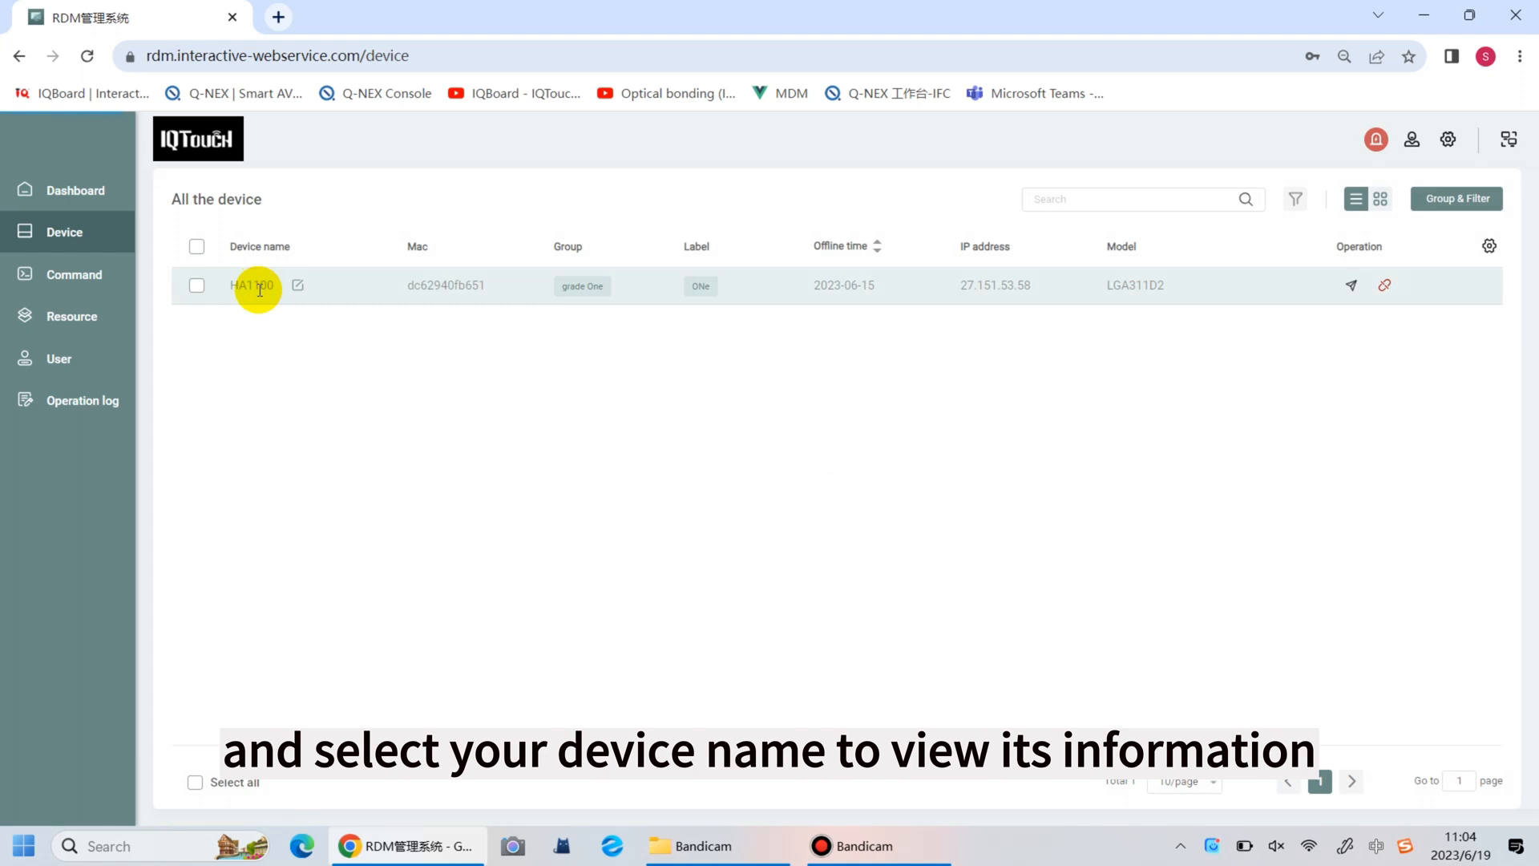
{"action": "left_click", "coordinate": [253, 286]}
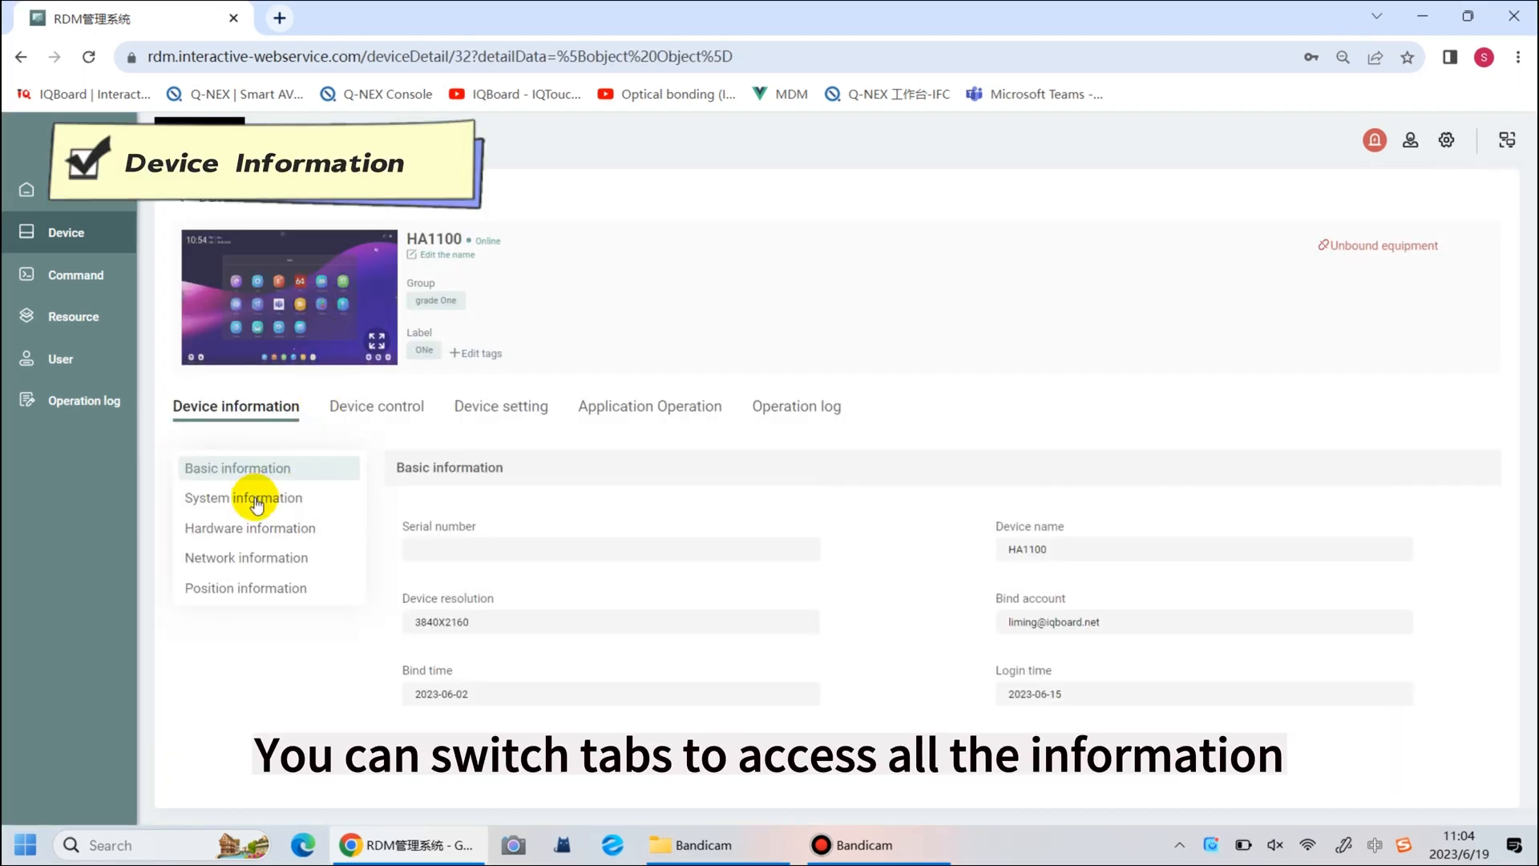
Browse HA1100's hardware, network and position information sections.
{"action": "left_click", "coordinate": [250, 528]}
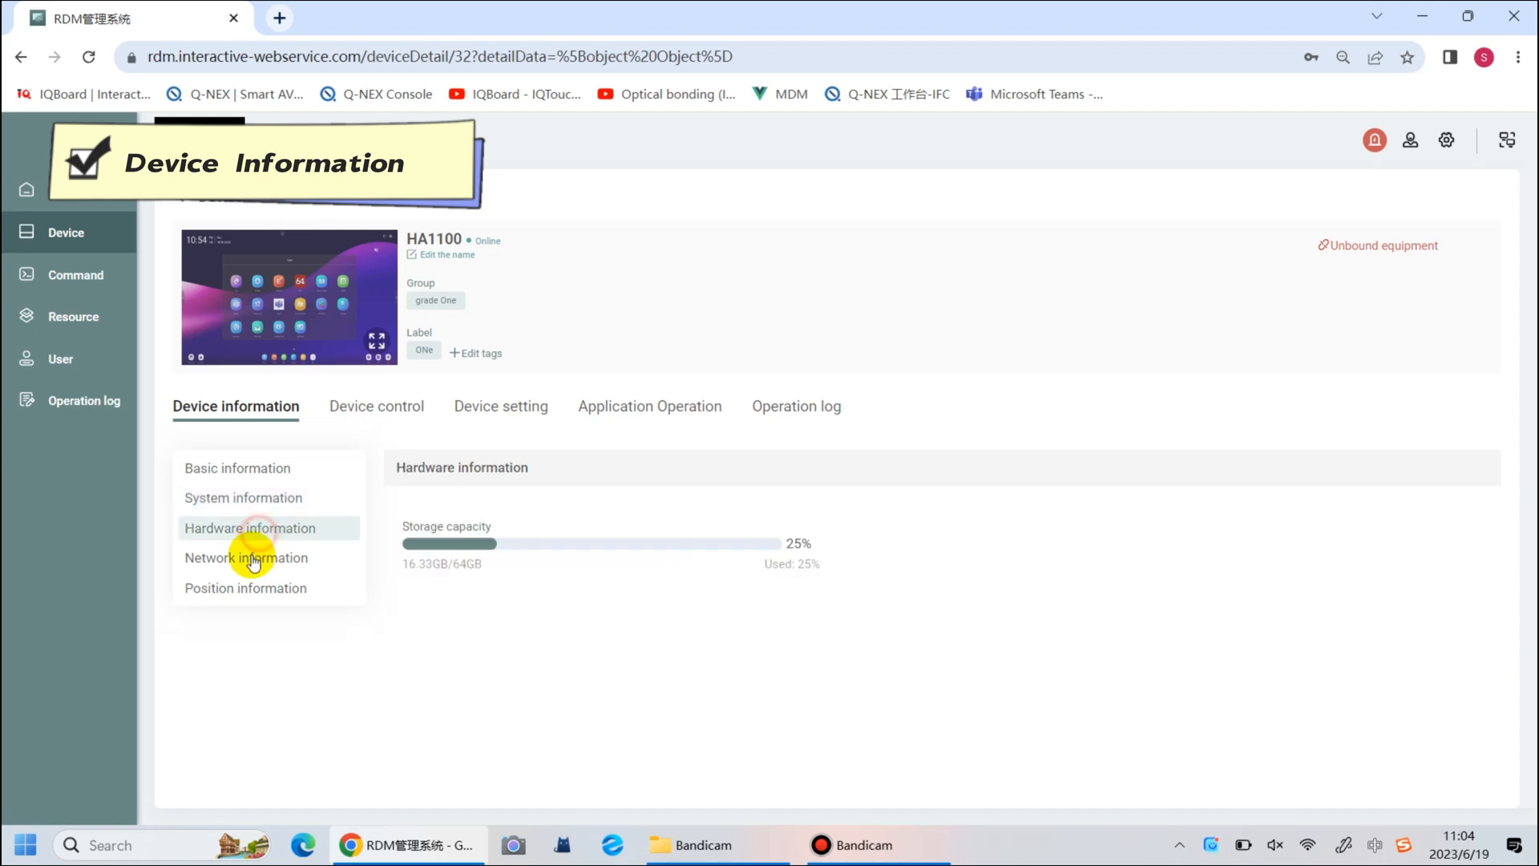
{"action": "left_click", "coordinate": [247, 556]}
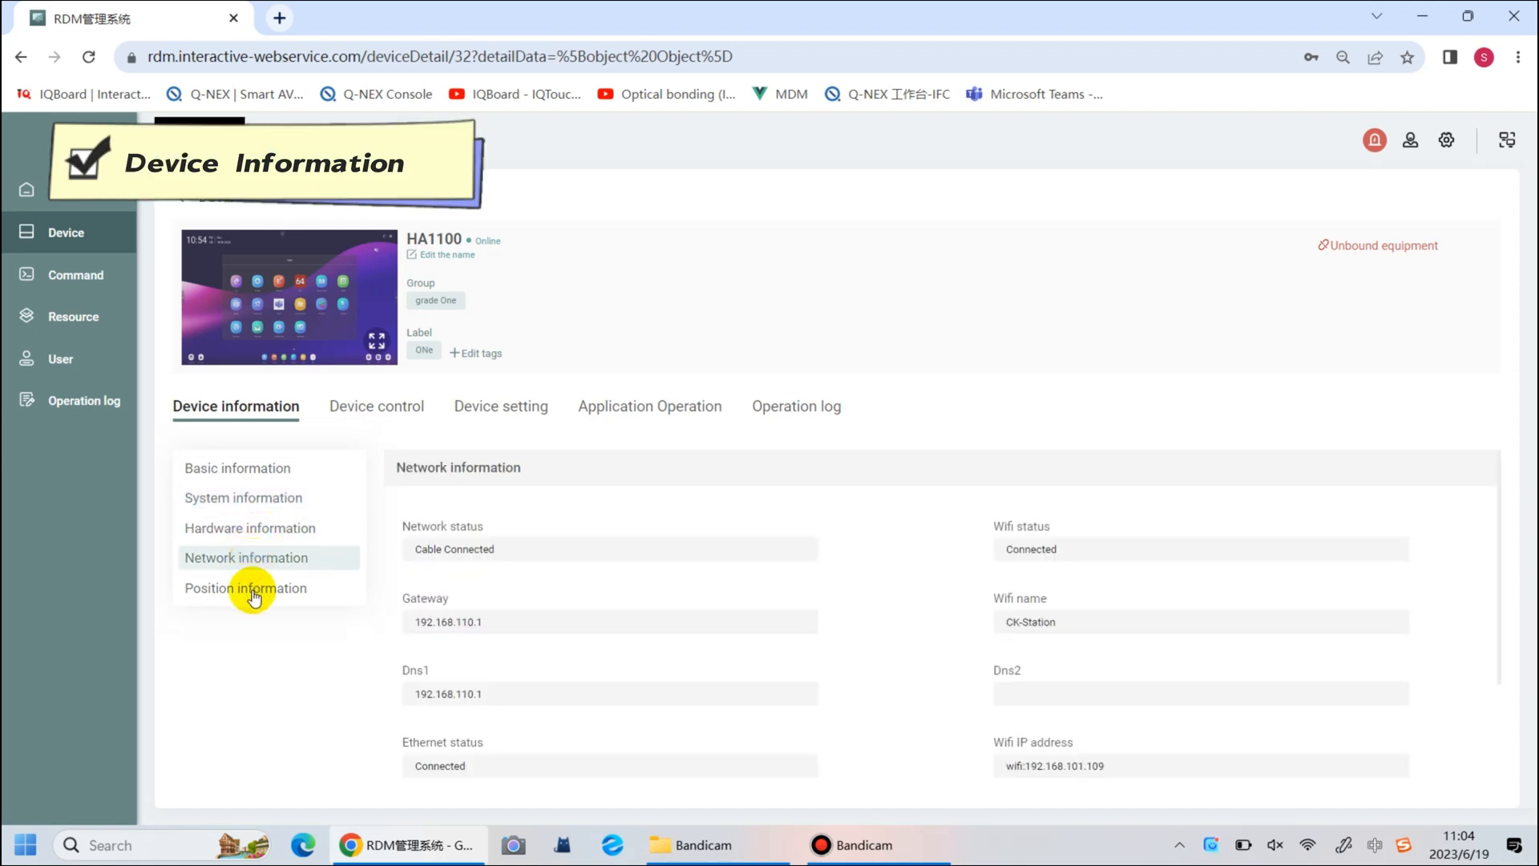
{"action": "left_click", "coordinate": [245, 586]}
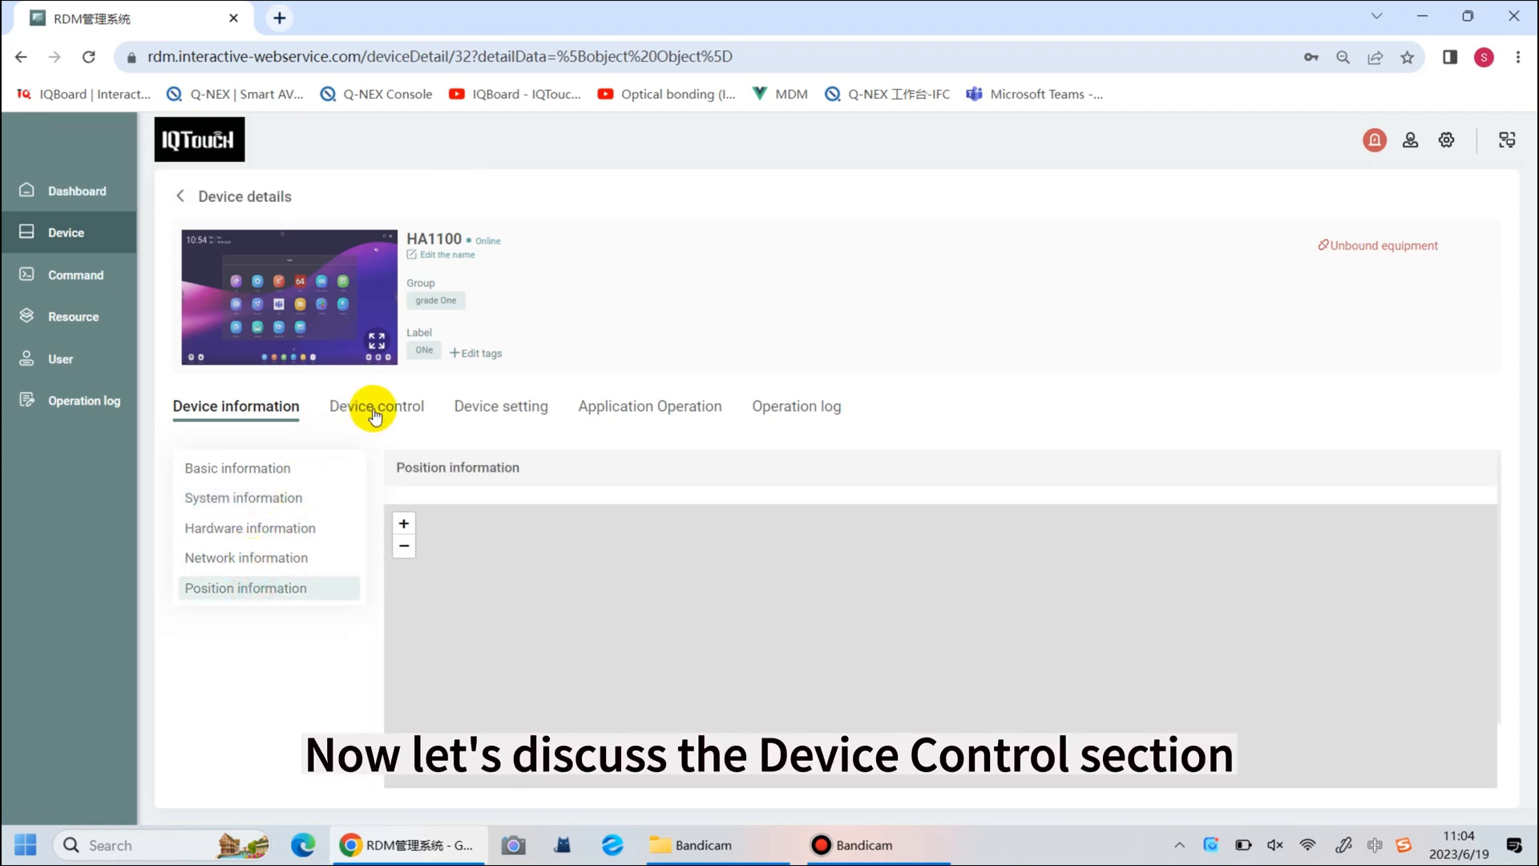
Switch to Device control for HA1100 and try remote control of its screen.
{"action": "left_click", "coordinate": [375, 406]}
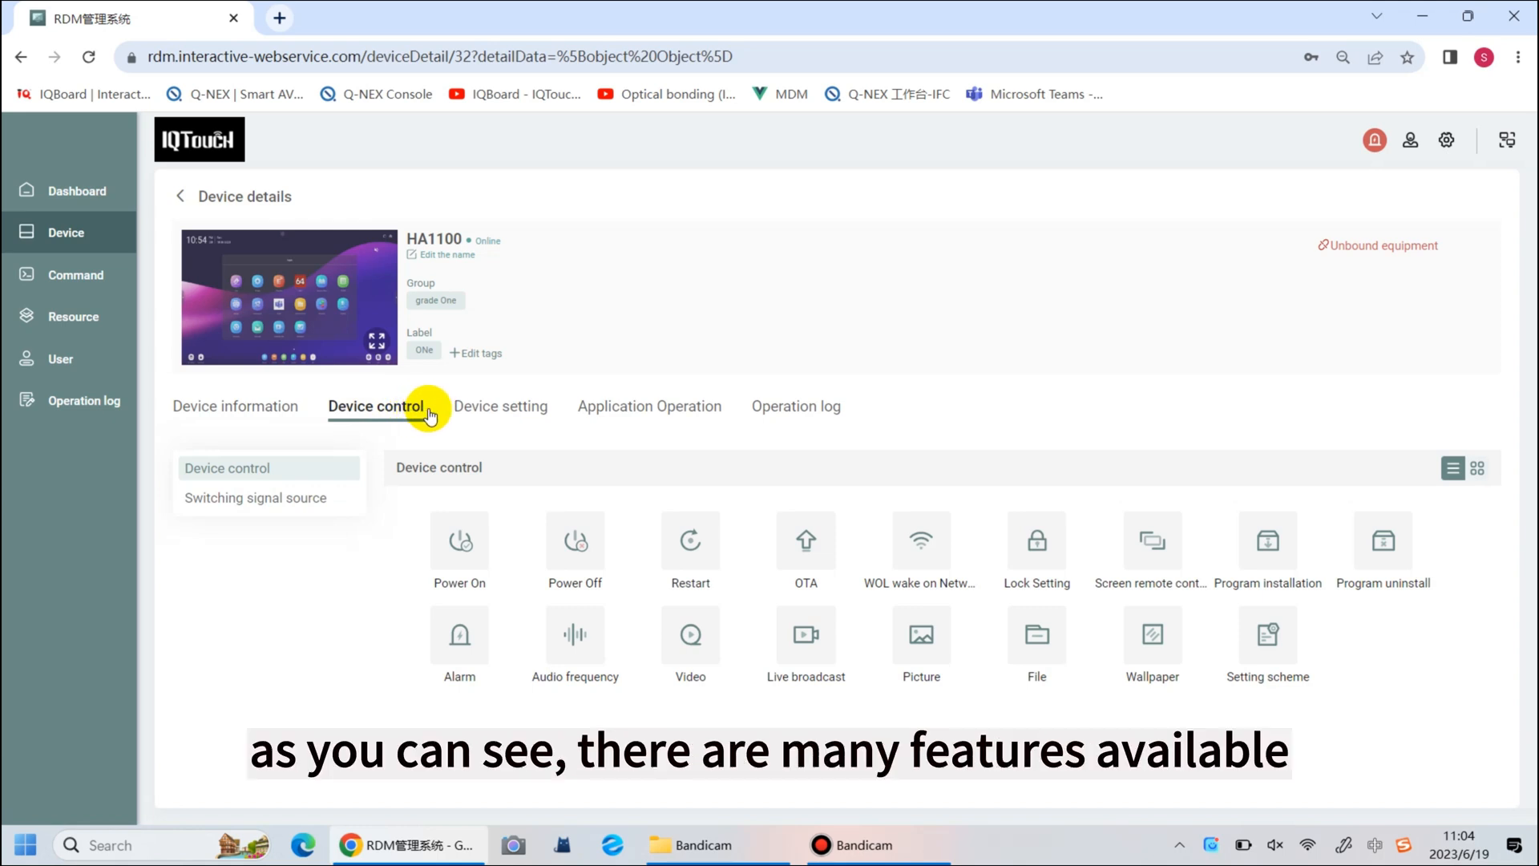
{"action": "mouse_move", "coordinate": [495, 417]}
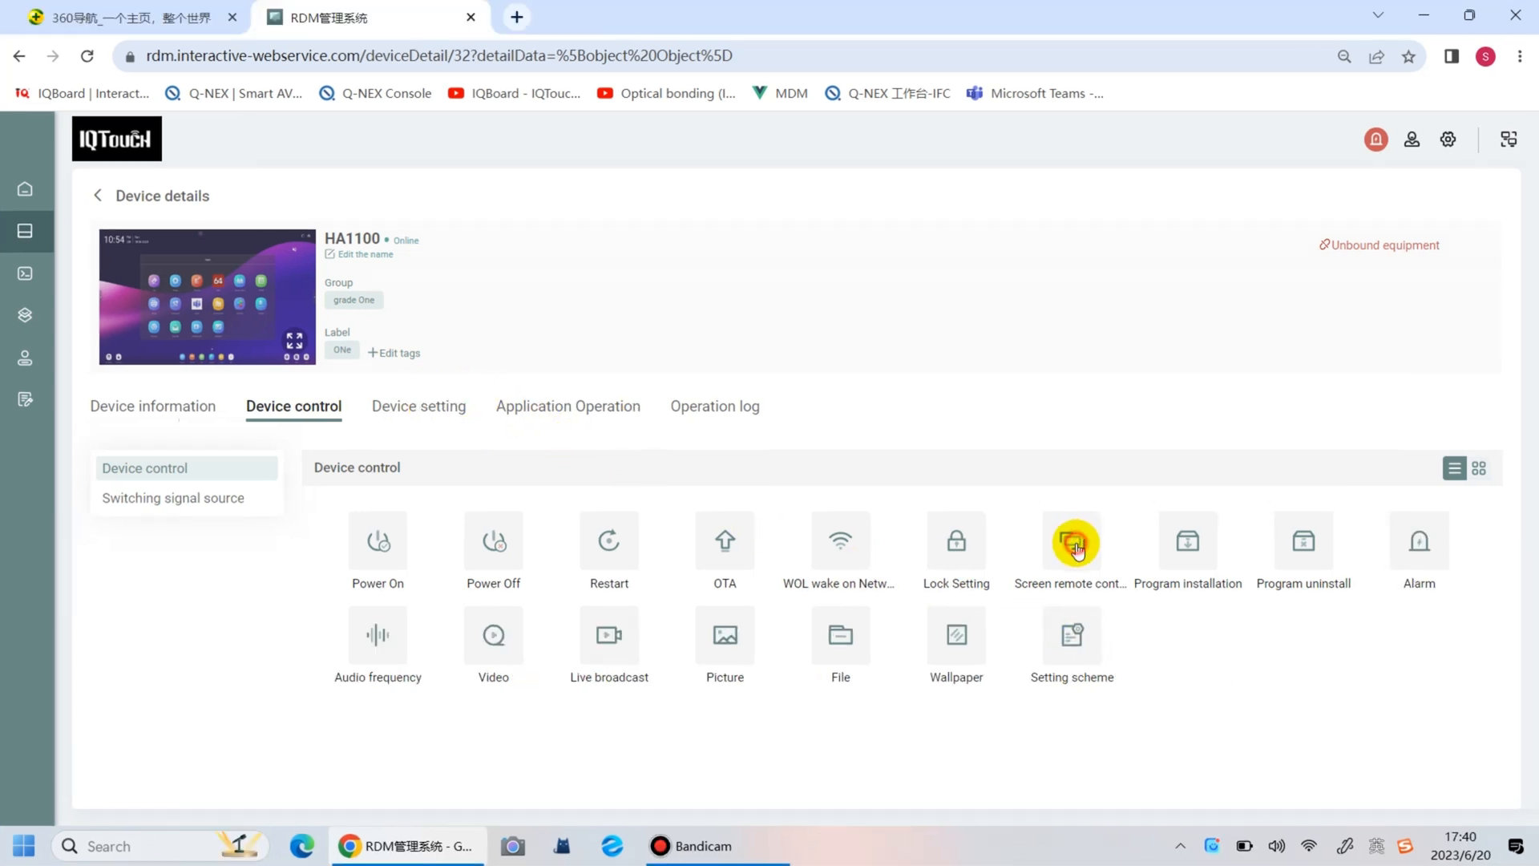
{"action": "left_click", "coordinate": [1071, 541]}
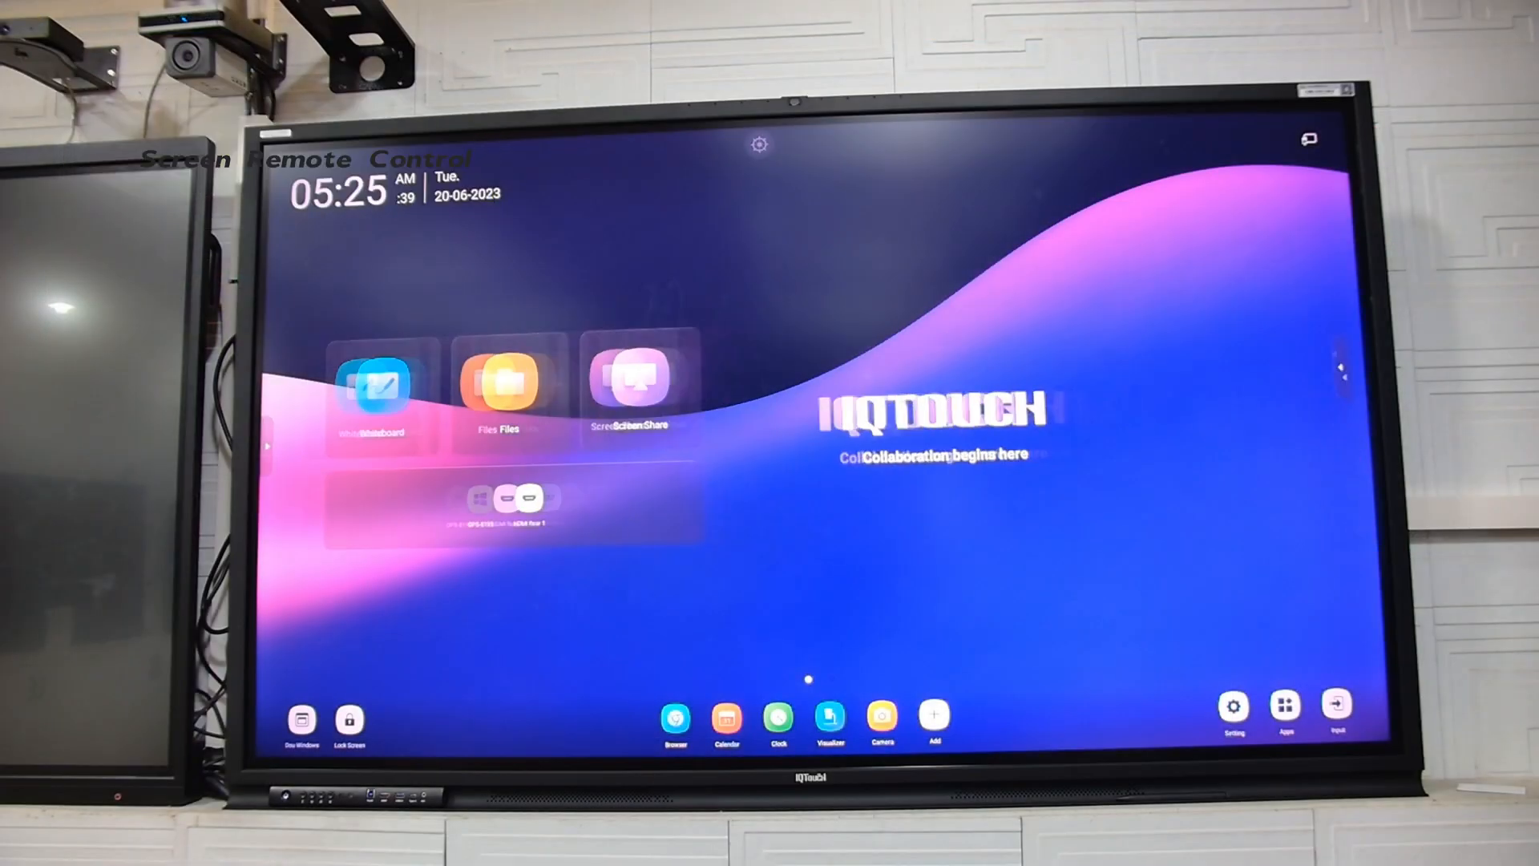
{"action": "left_click", "coordinate": [1284, 706]}
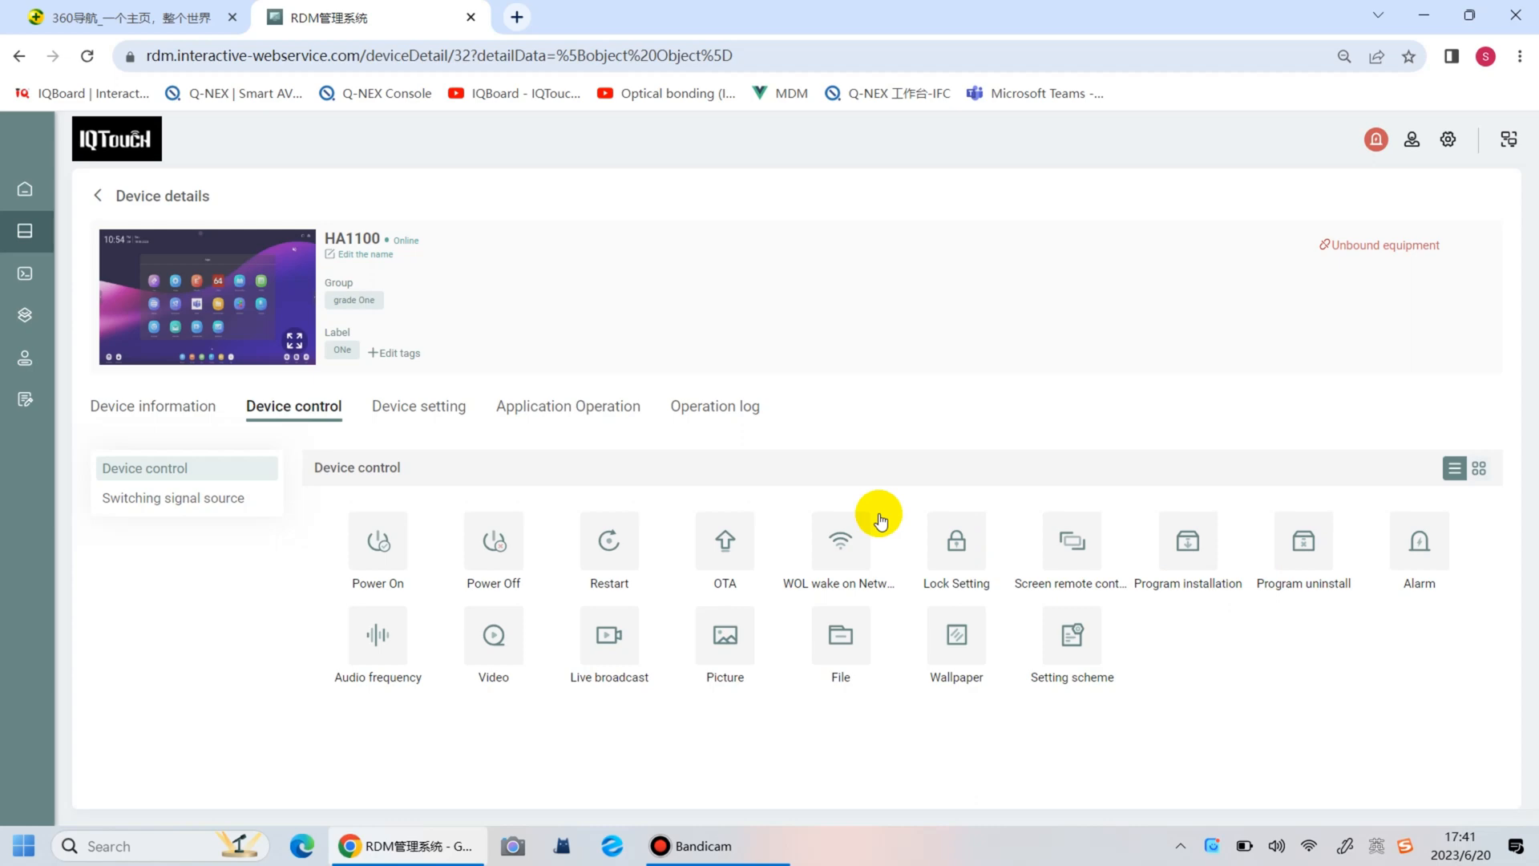
Push the resource-pool image to HA1100 as its new wallpaper.
{"action": "left_click", "coordinate": [954, 634]}
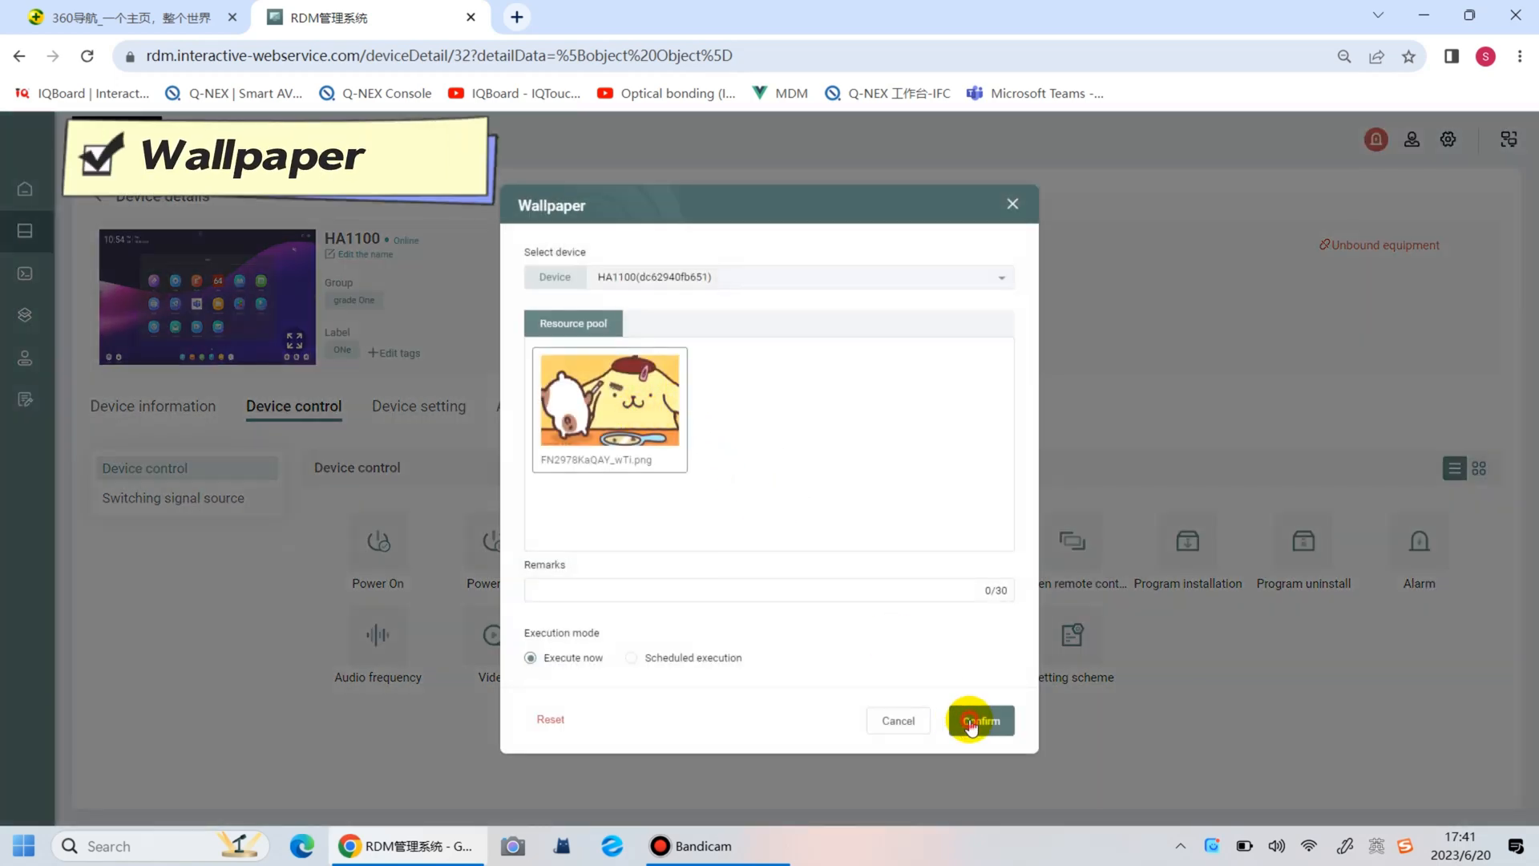
{"action": "left_click", "coordinate": [978, 720]}
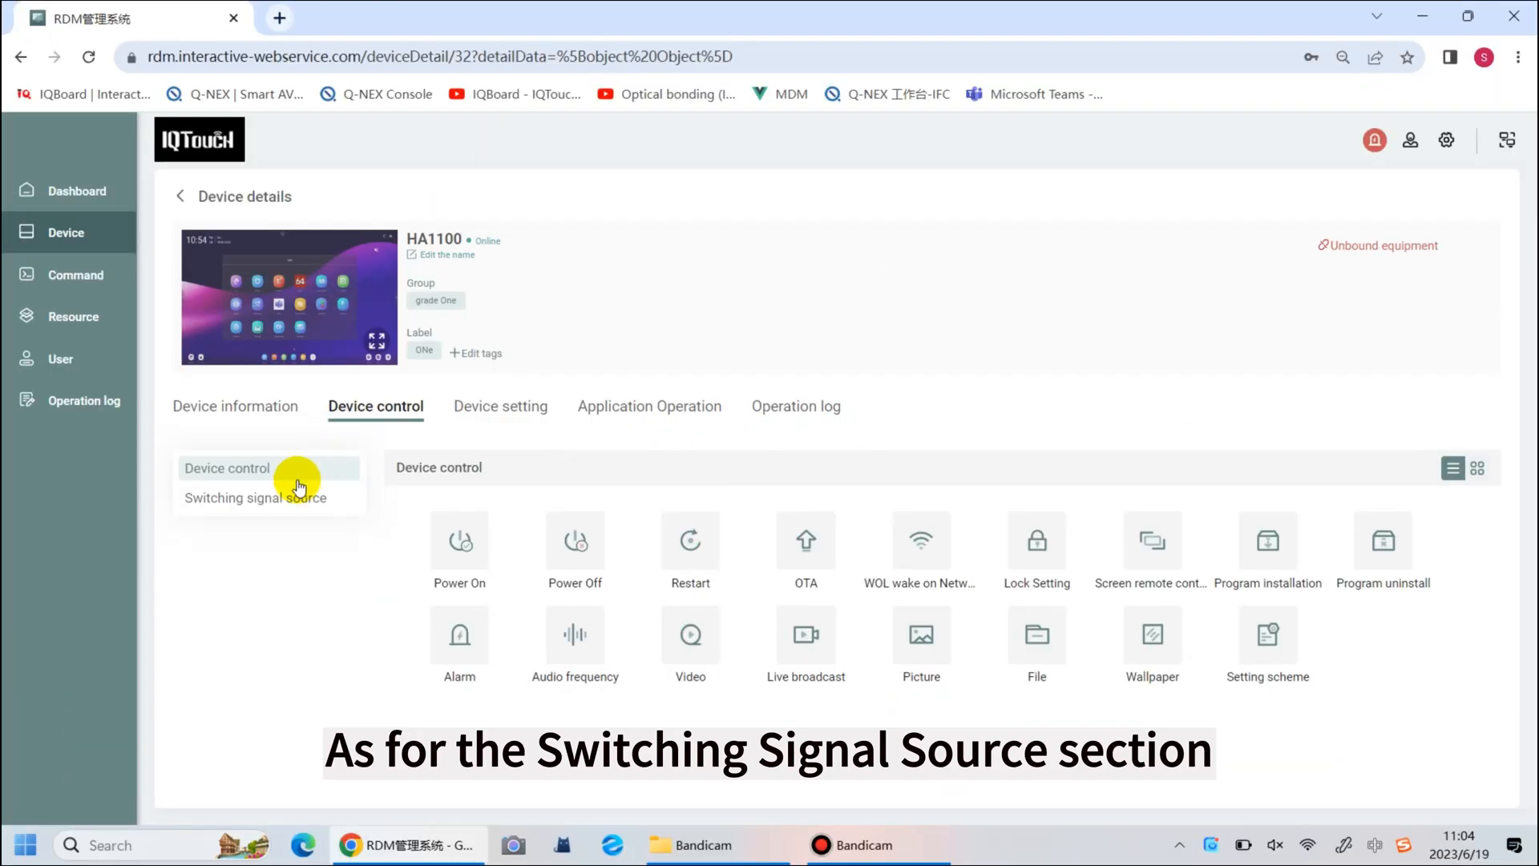
Review the switching-signal-source options and the Application Operation list, then return to all devices.
{"action": "left_click", "coordinate": [255, 497]}
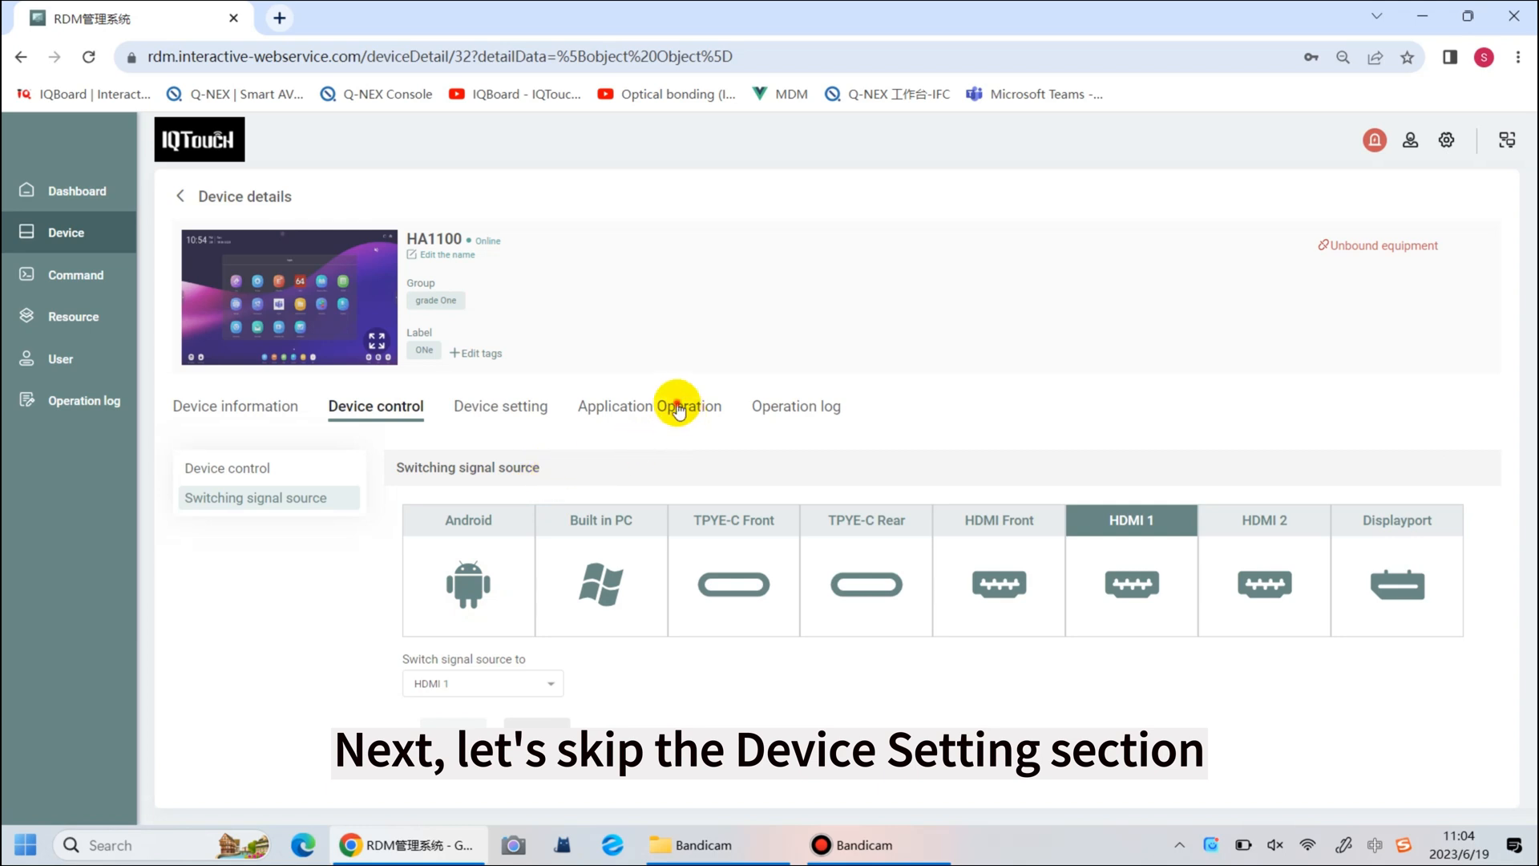
{"action": "left_click", "coordinate": [648, 406]}
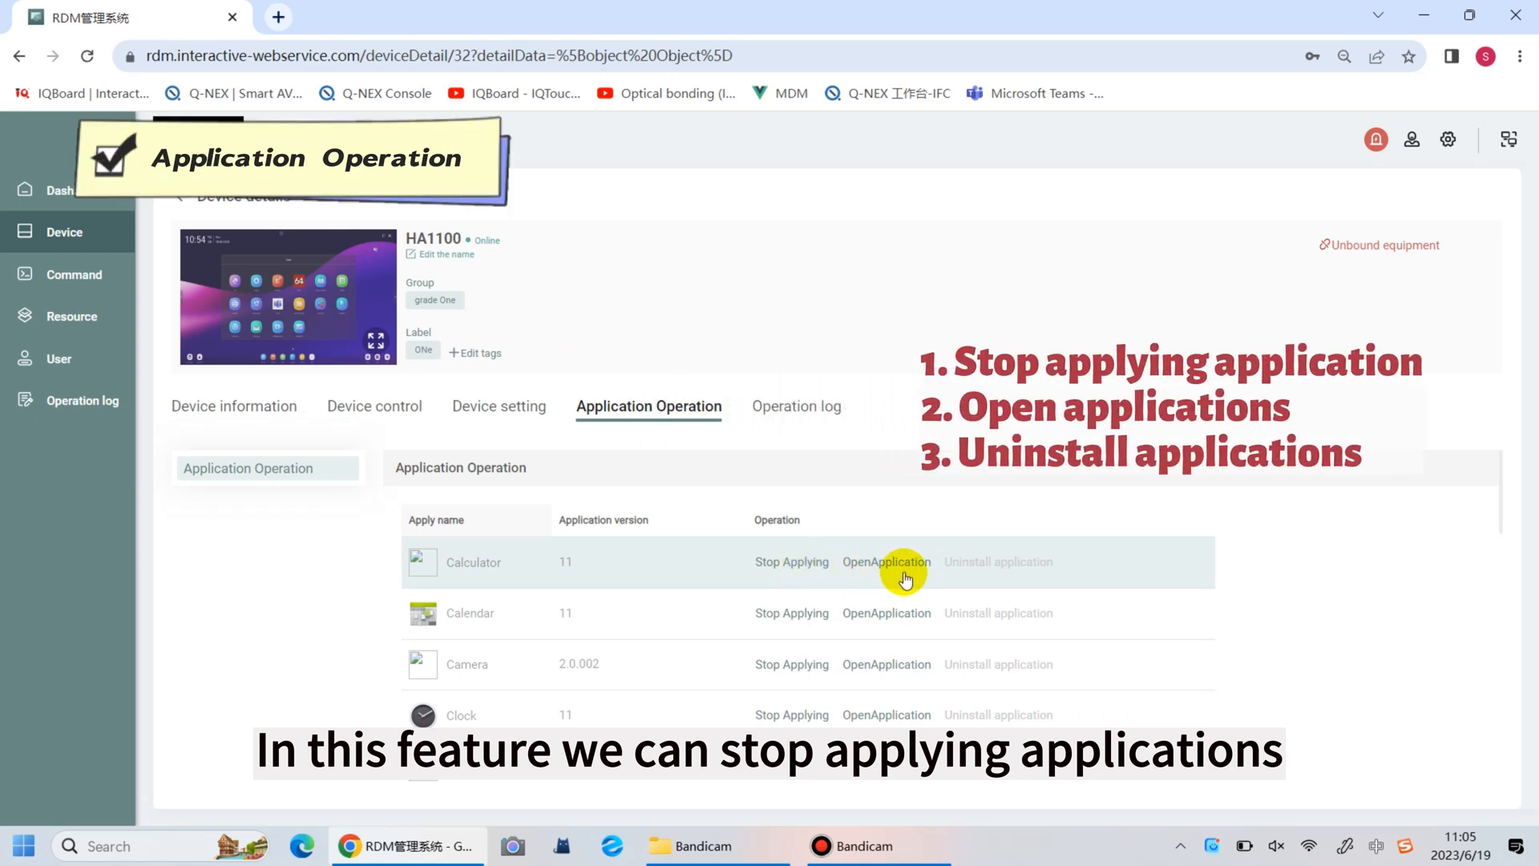
{"action": "mouse_move", "coordinate": [1018, 598]}
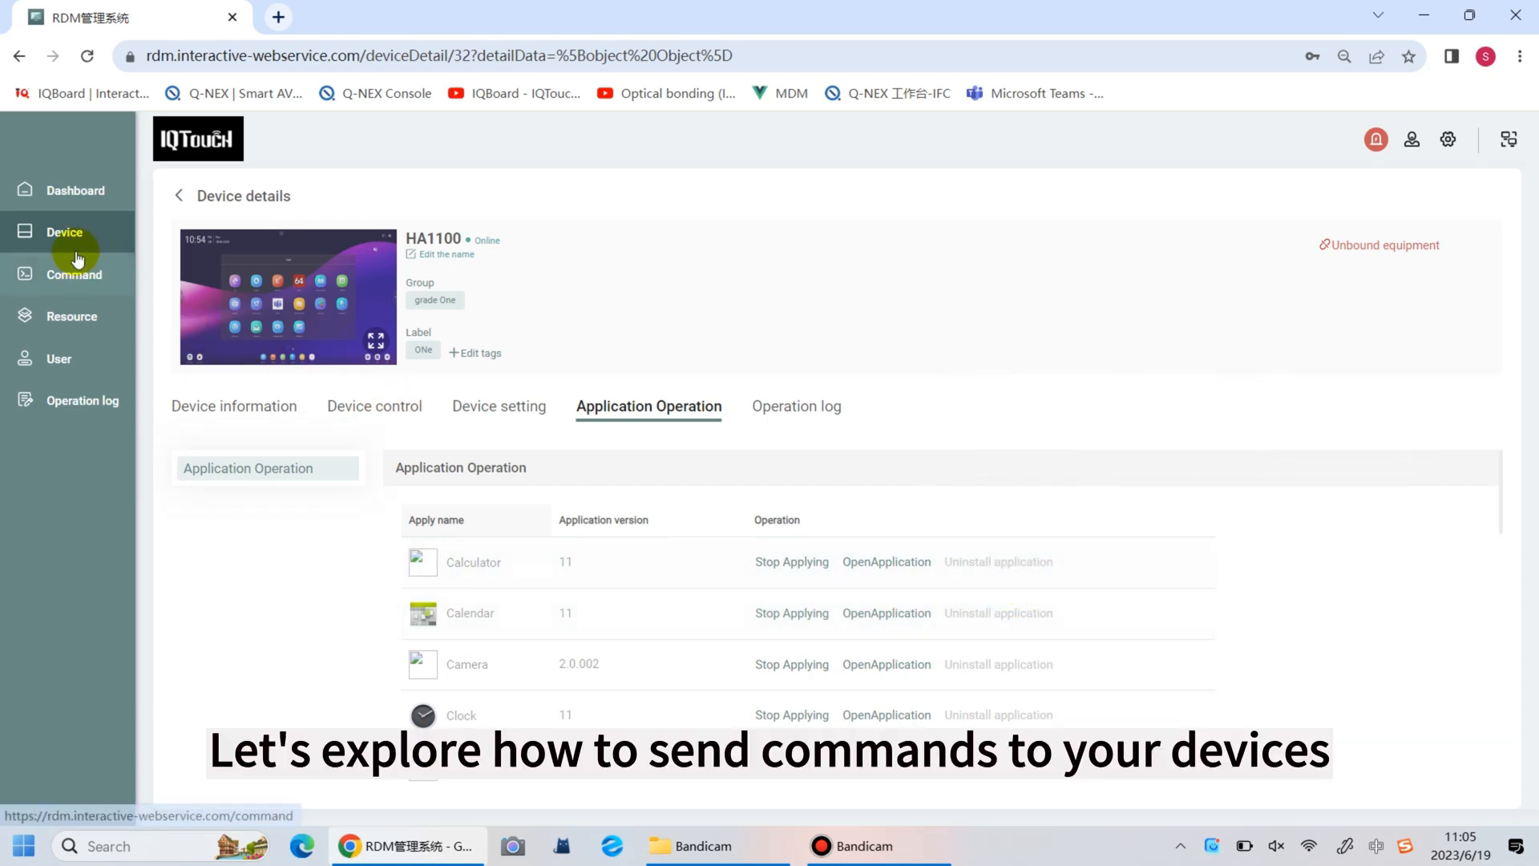
{"action": "left_click", "coordinate": [64, 233]}
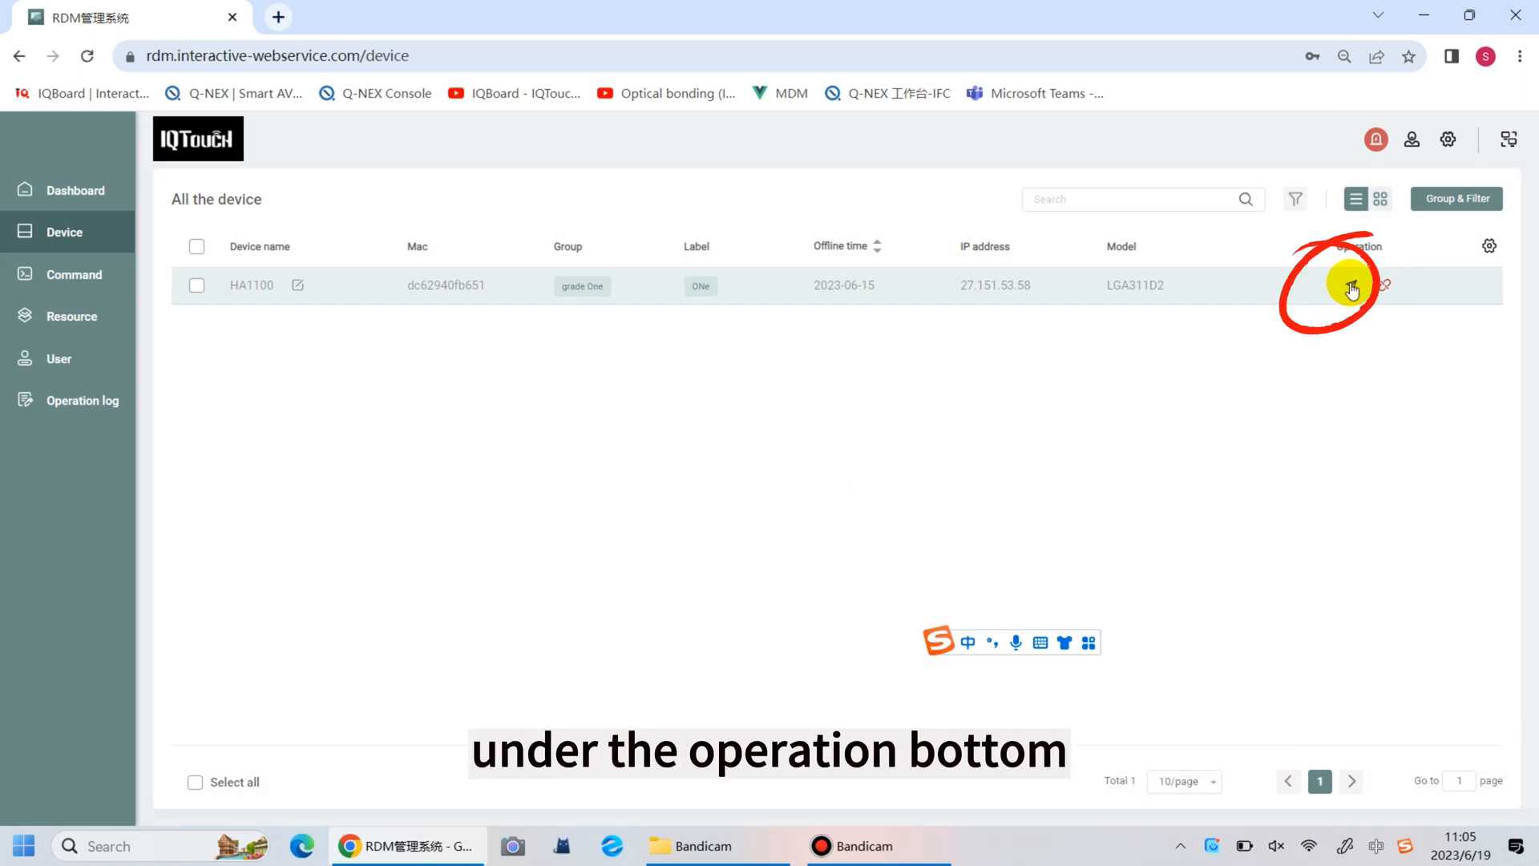
From HA1100's Operation menu, run Program installation with Zoom and reopen the operation list.
{"action": "left_click", "coordinate": [1353, 290]}
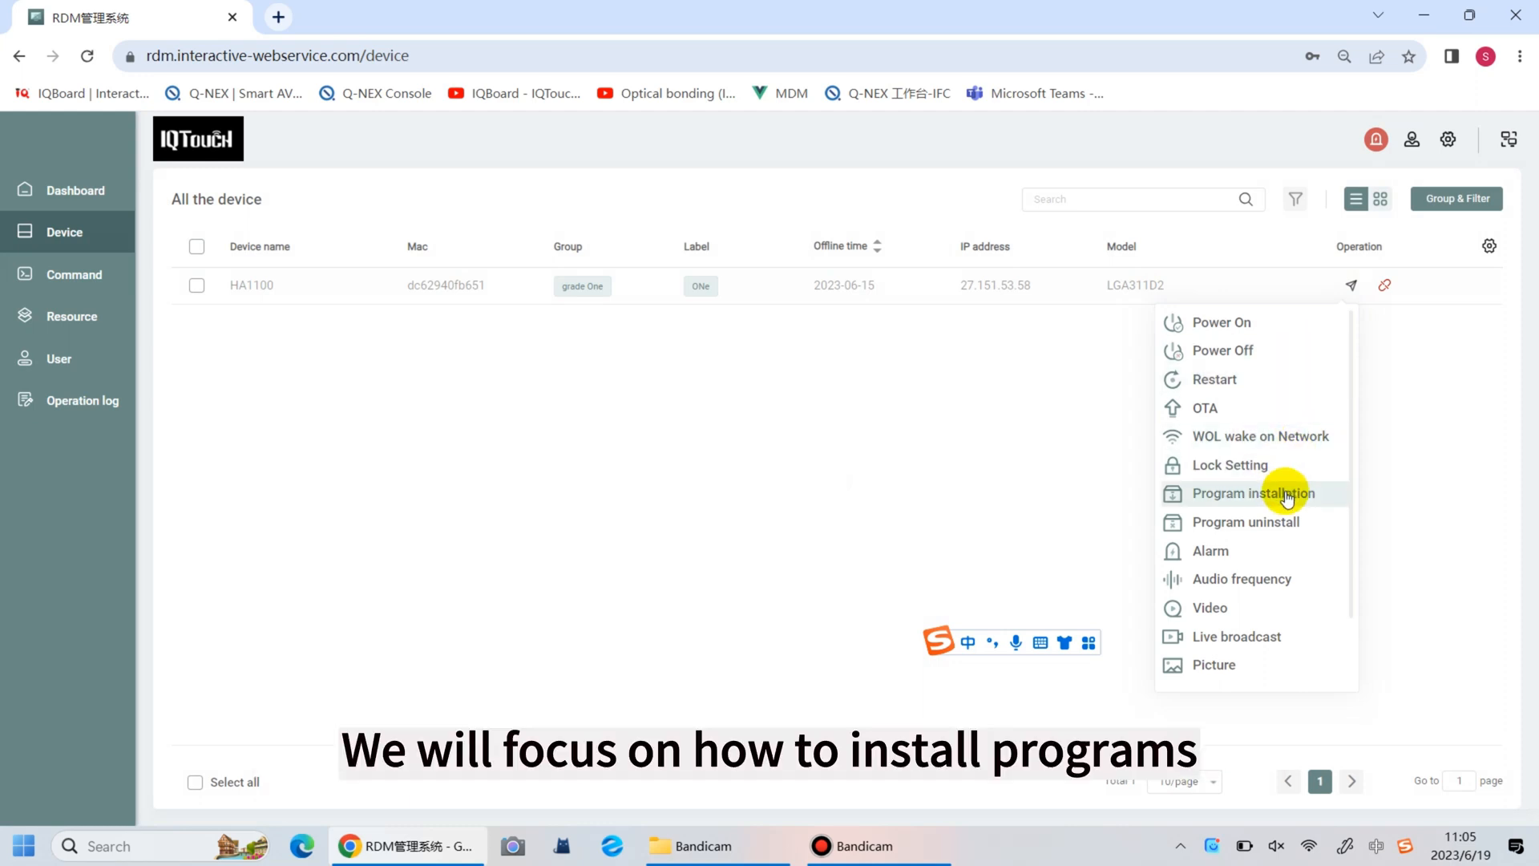
{"action": "left_click", "coordinate": [1256, 492]}
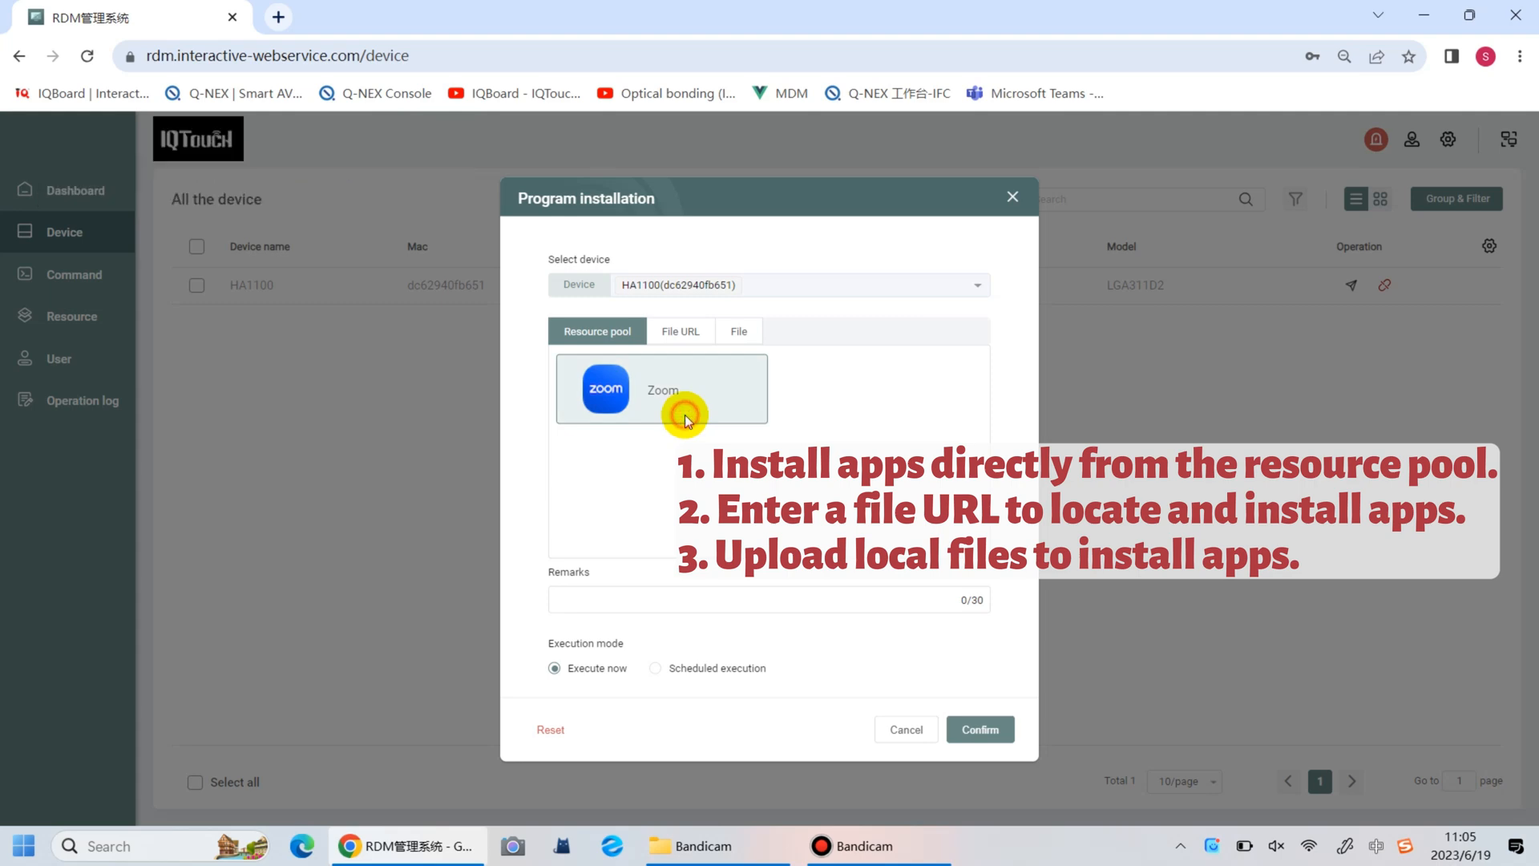
{"action": "left_click", "coordinate": [980, 730]}
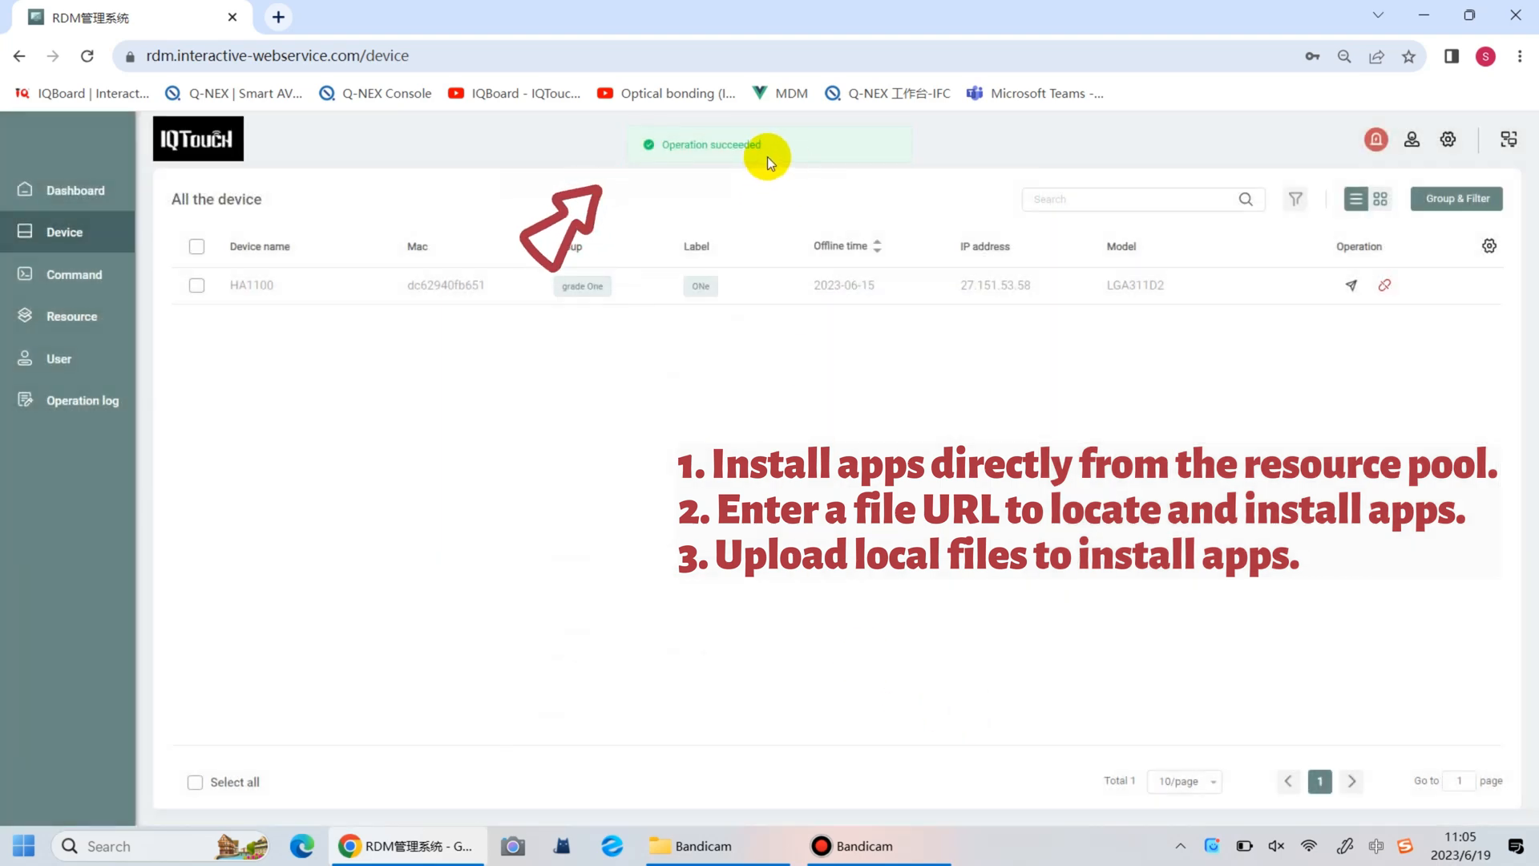
{"action": "mouse_move", "coordinate": [938, 204]}
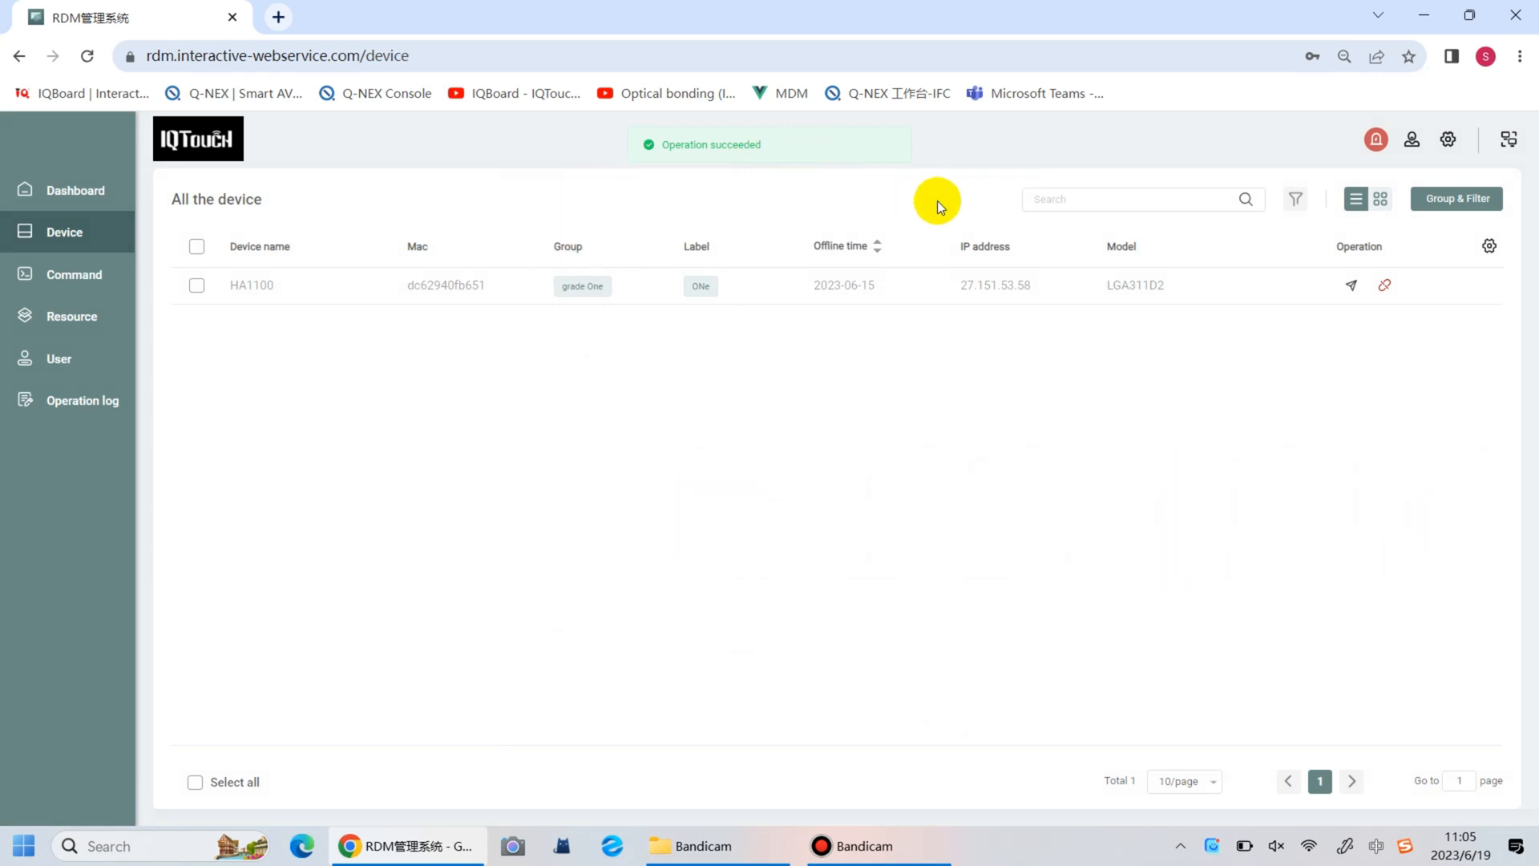
{"action": "left_click", "coordinate": [1350, 285]}
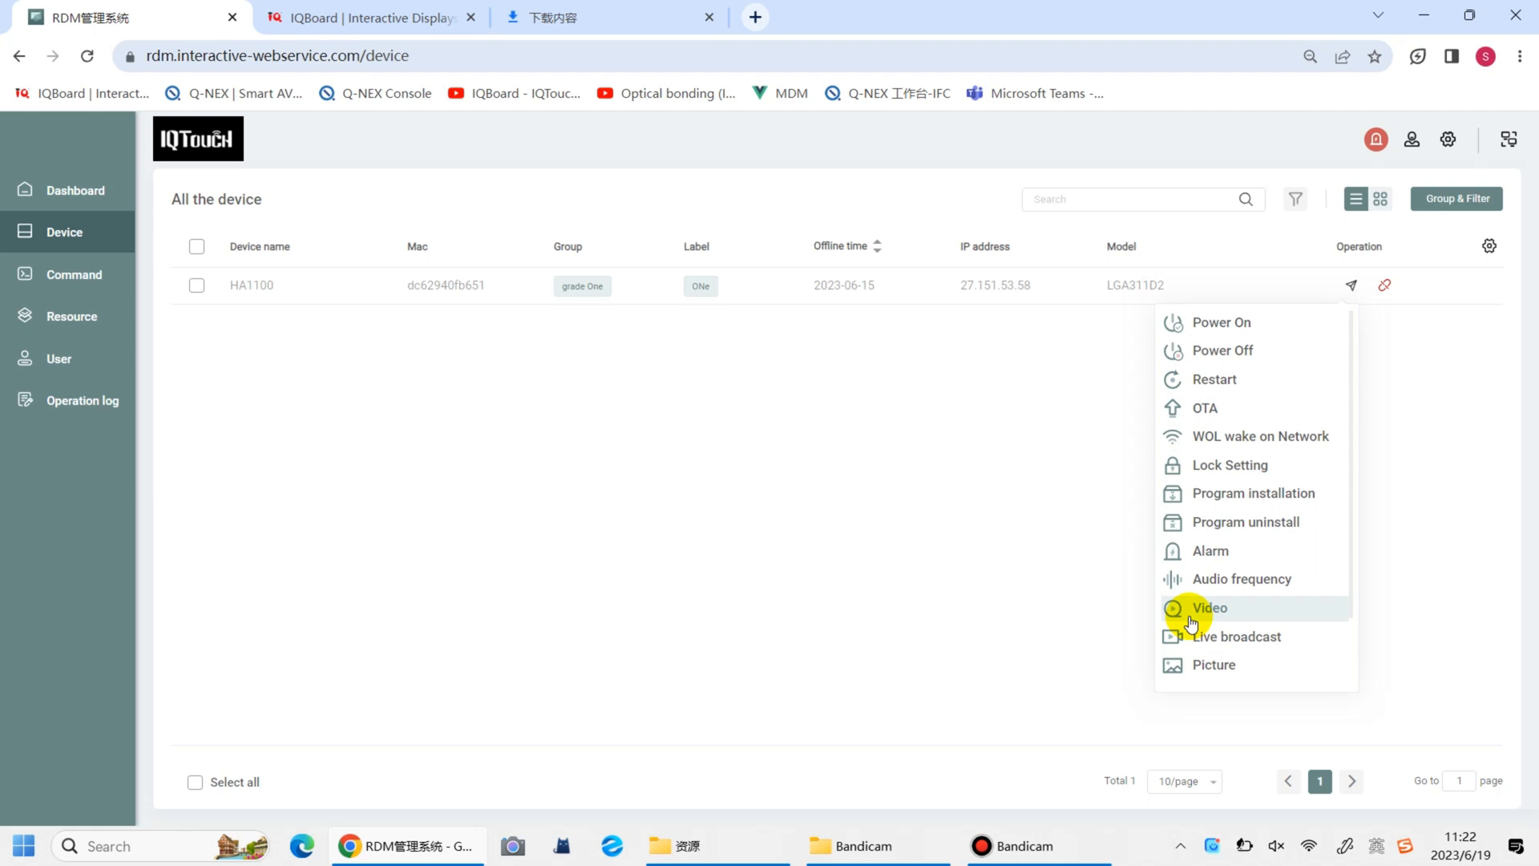
Send Video.mp4 from the resource pool to HA1100 and check it in the panel's Videos folder.
{"action": "left_click", "coordinate": [1209, 608]}
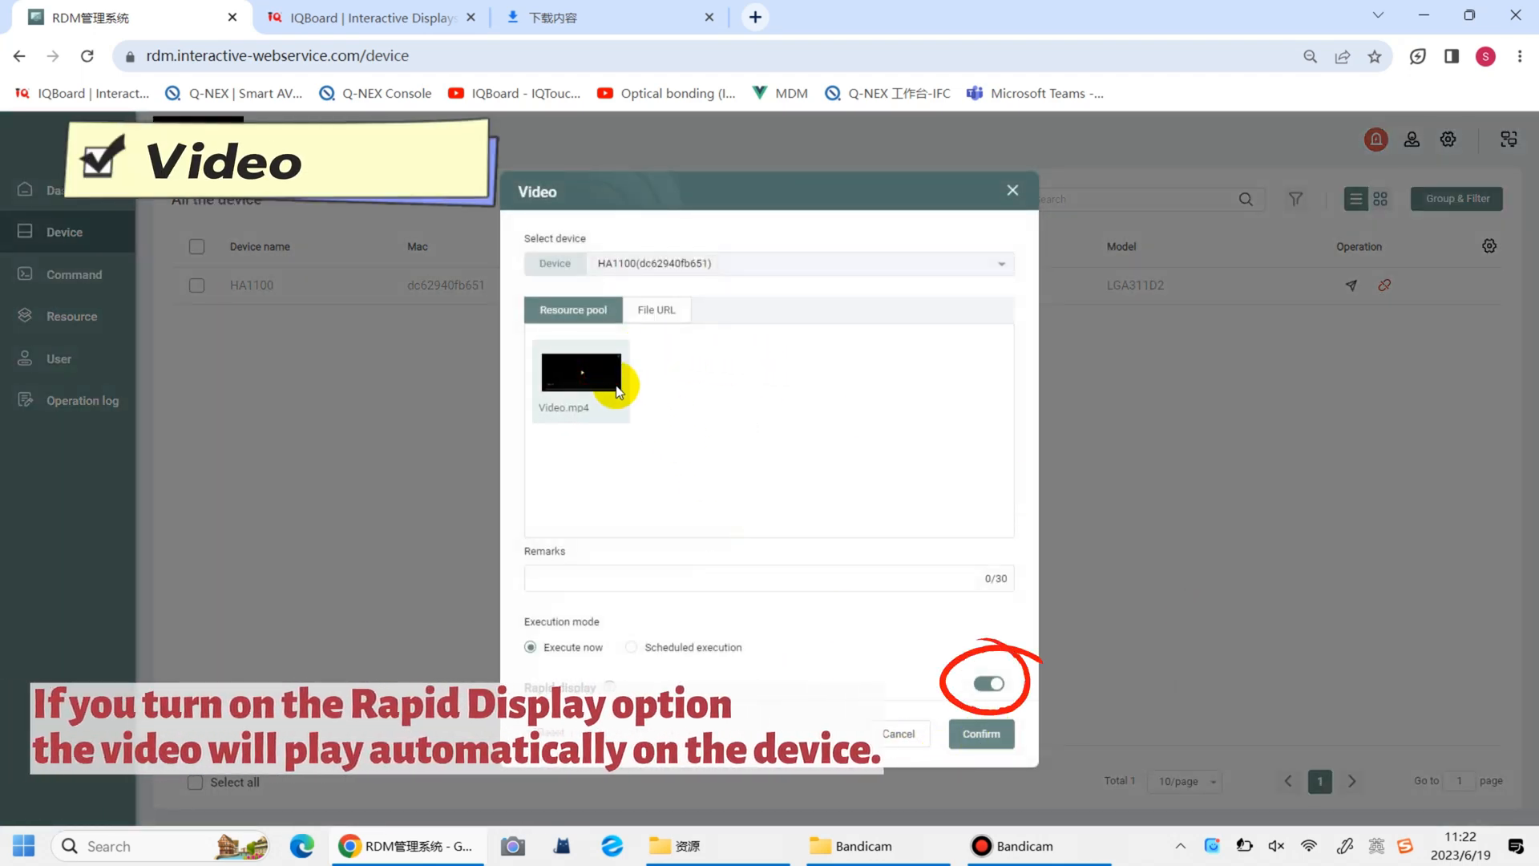
{"action": "left_click", "coordinate": [581, 372]}
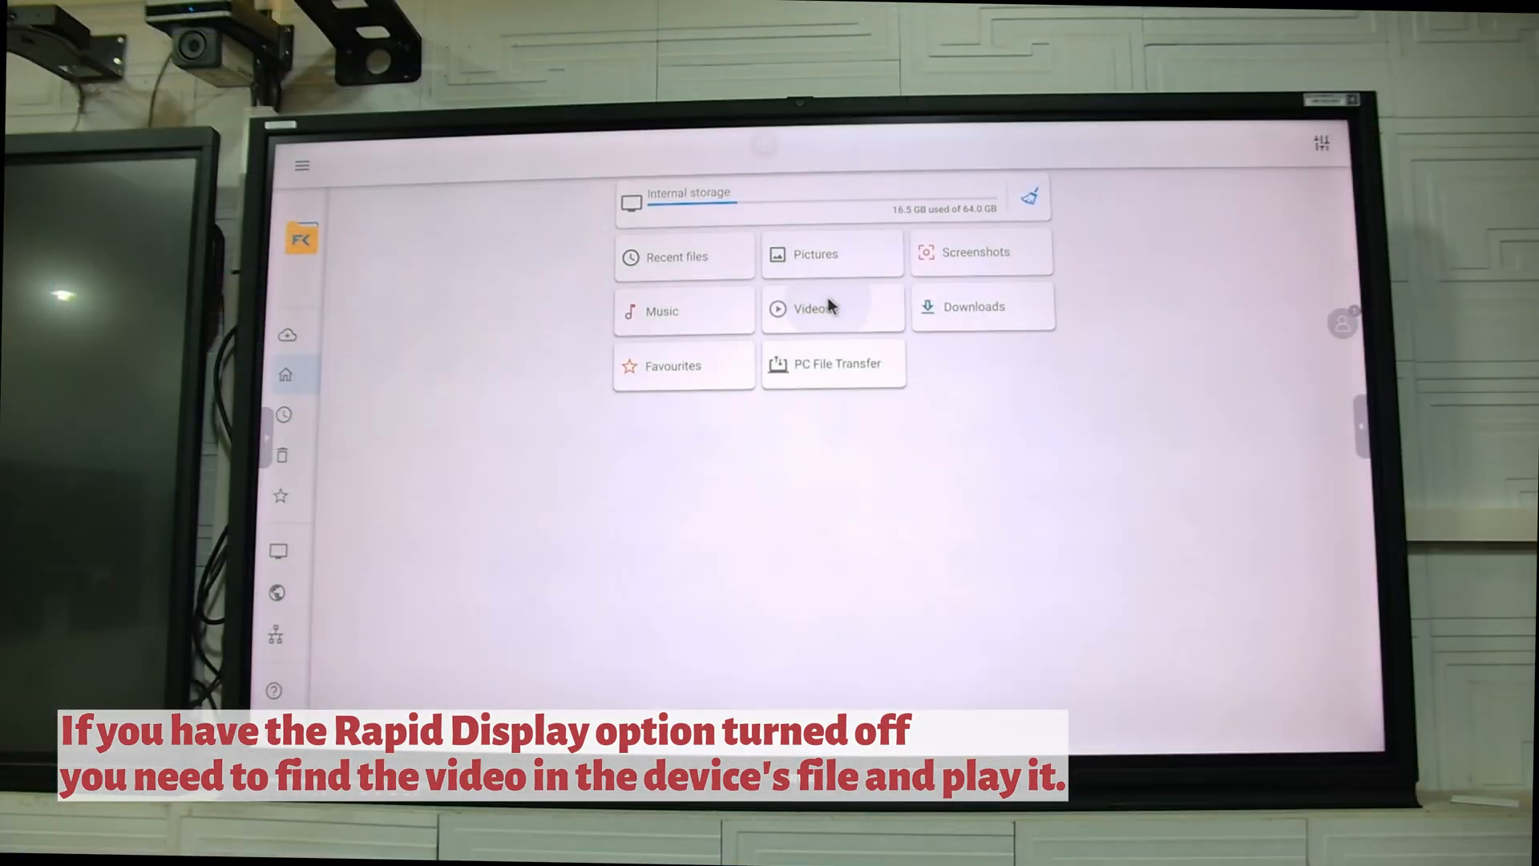
{"action": "left_click", "coordinate": [812, 310]}
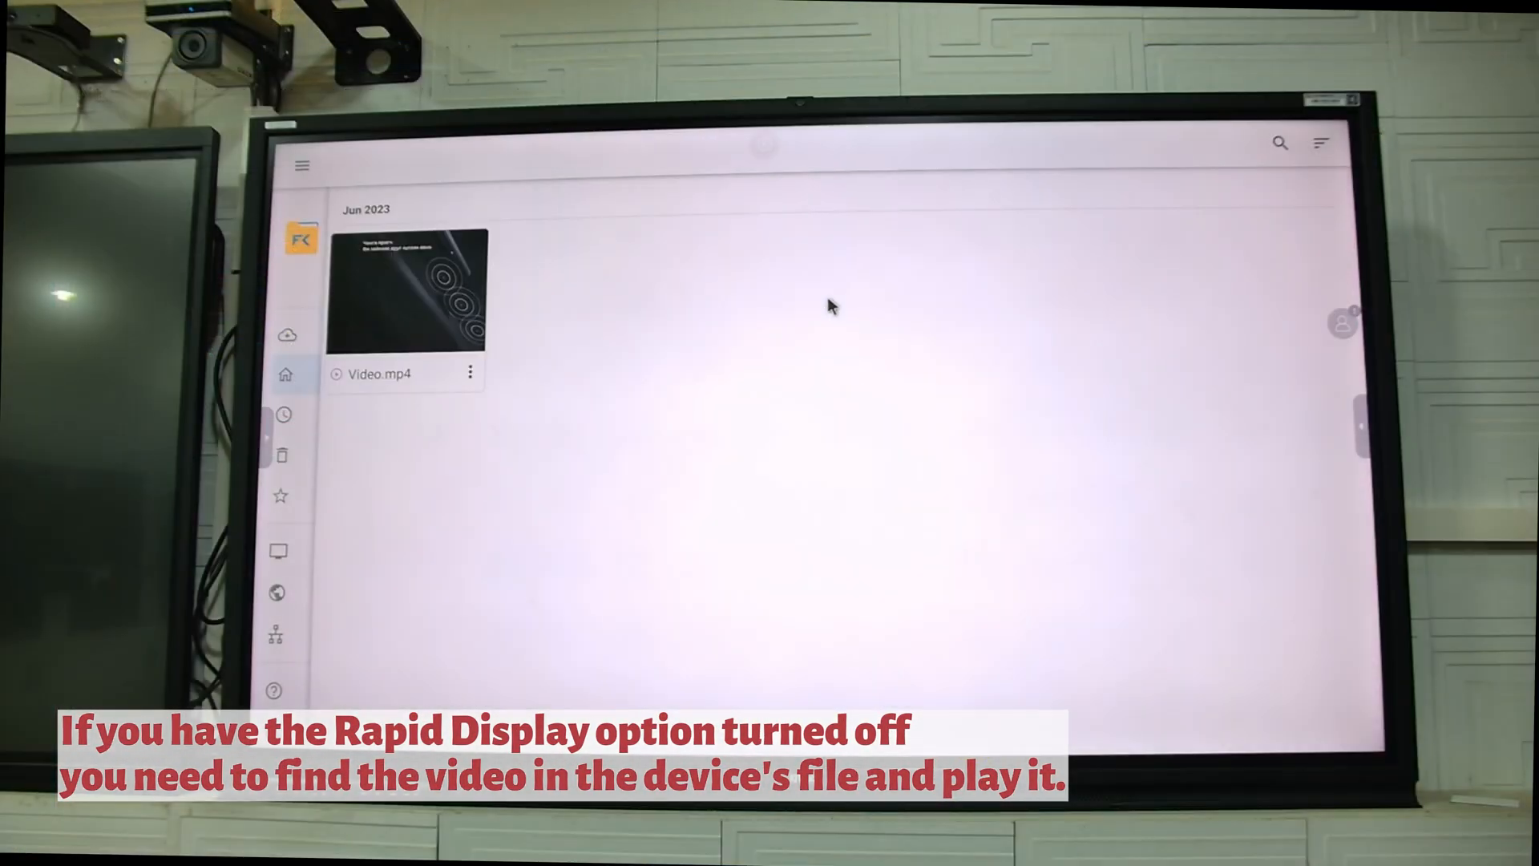